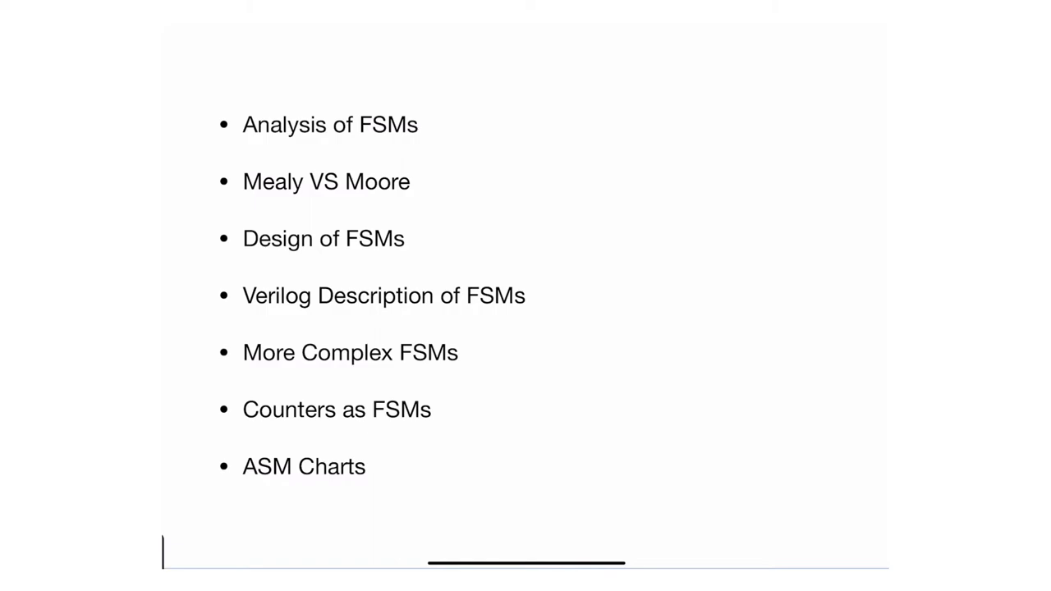
- Underline 'Counters' in the 'Counters as FSMs' bullet with a red pen stroke
drag(232, 433, 327, 431)
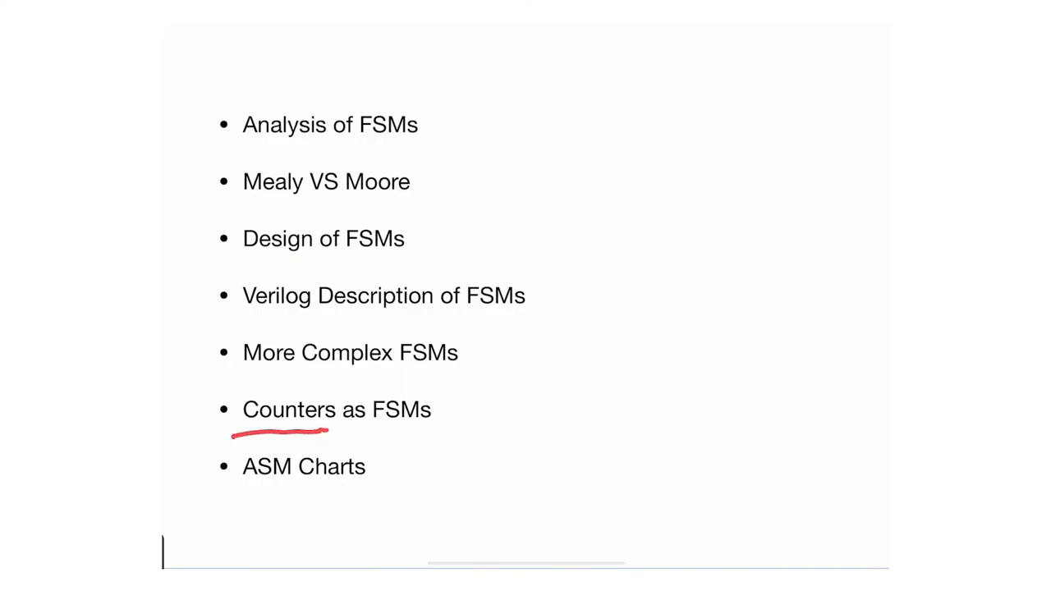